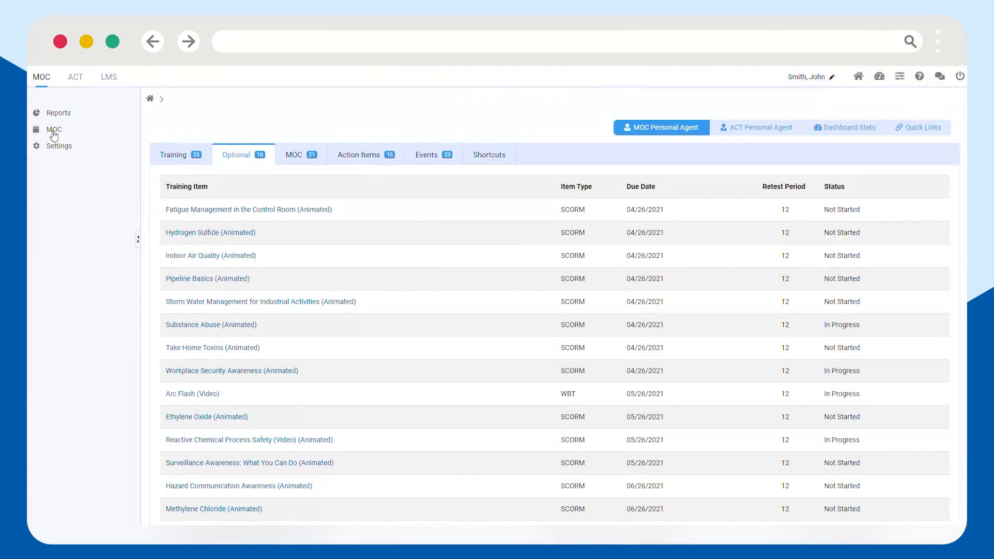
Open the MOC module's in-process Houston division list from the sidebar.
left_click(54, 130)
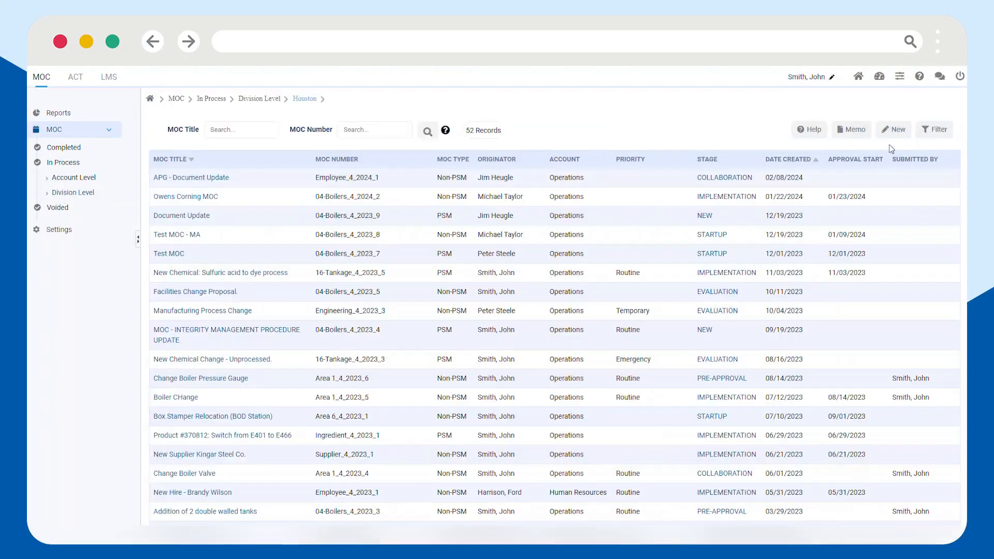
Create the MOC 'New label printing process' with ref code Product, marked Non-PSM.
left_click(893, 129)
type("New label printing process")
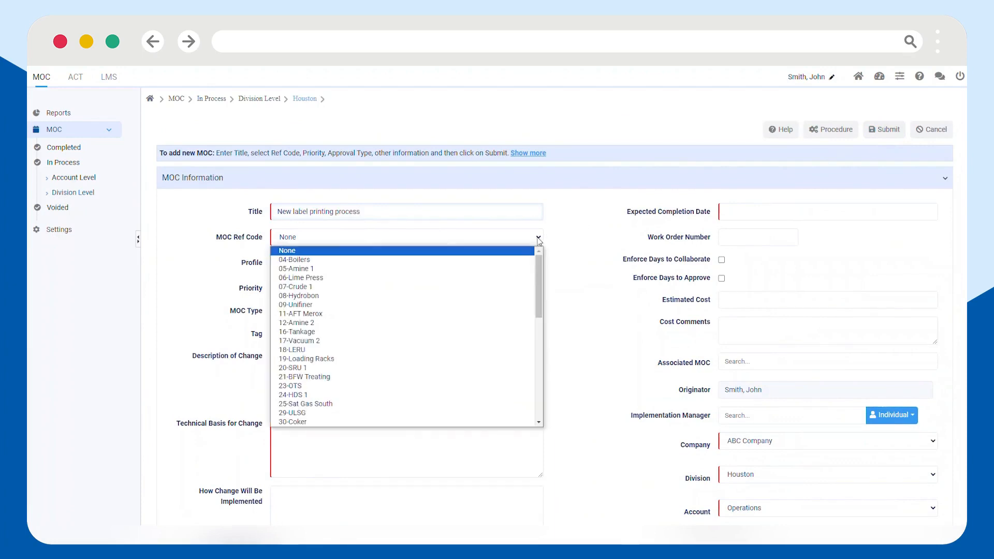
scroll("down", 3)
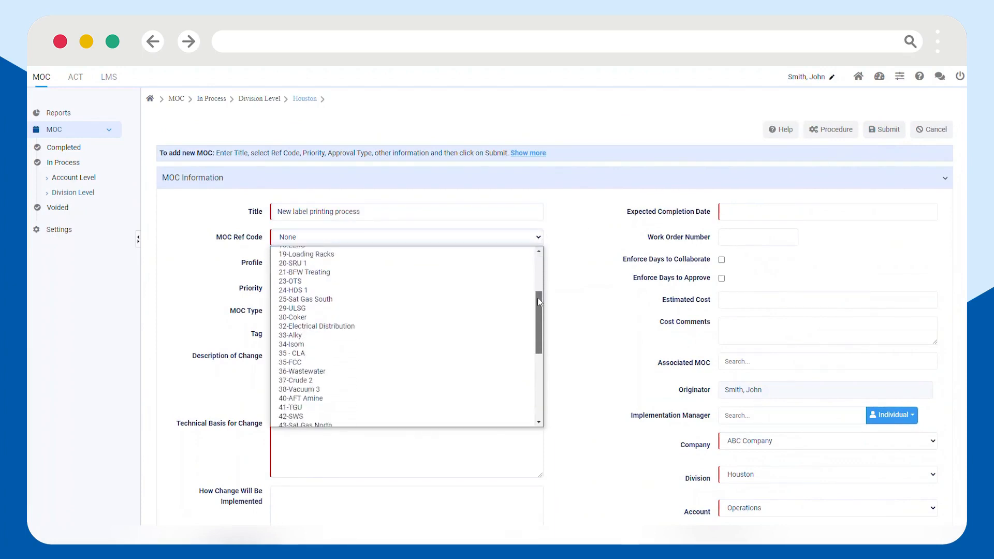
scroll("down", 3)
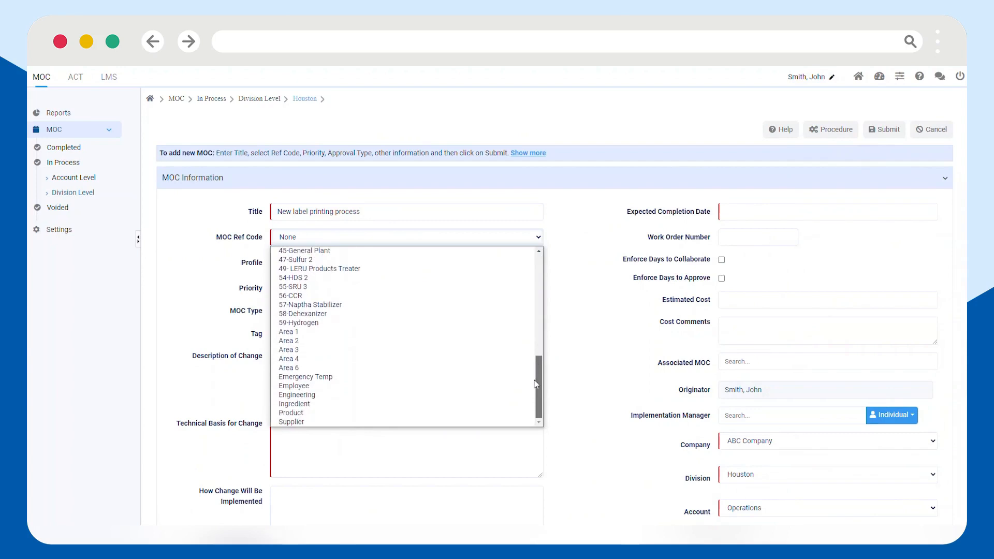
left_click(291, 412)
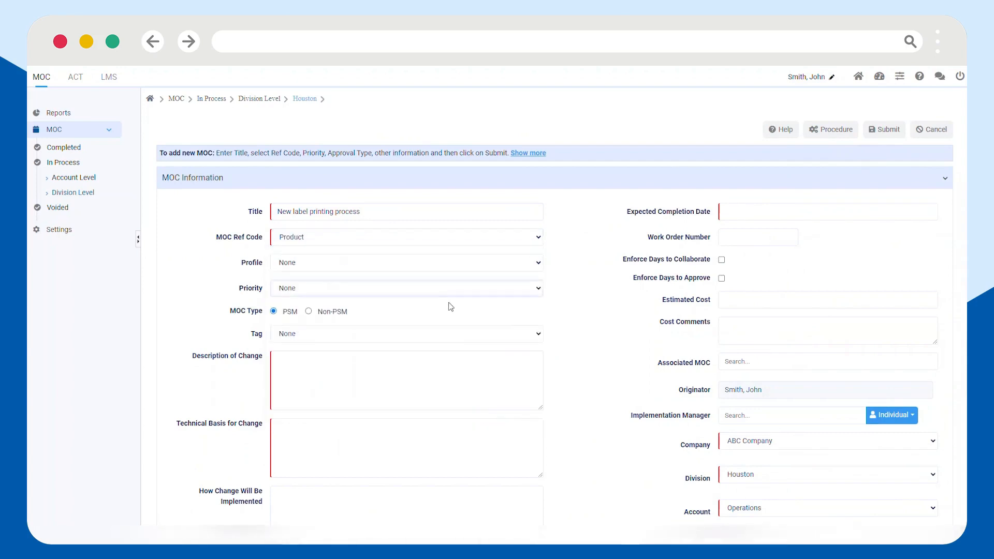
left_click(308, 311)
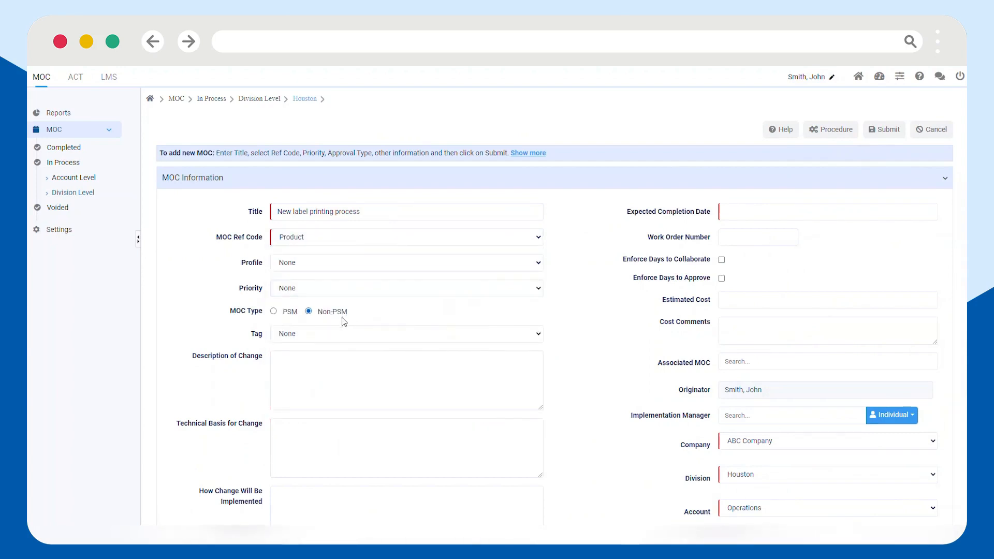
left_click(883, 129)
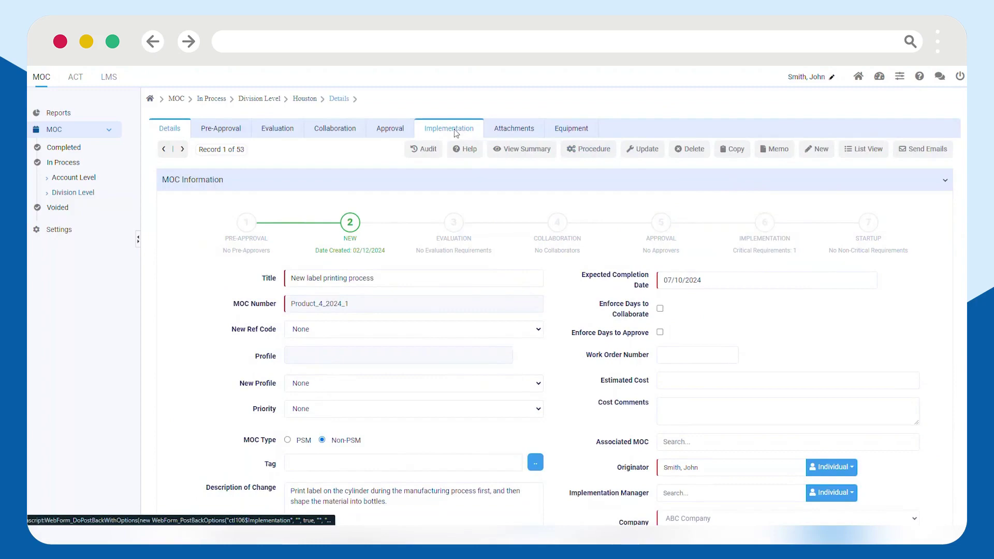
Add a Design Safety Checklist implementation requirement assigned to Michael, and save it.
left_click(447, 128)
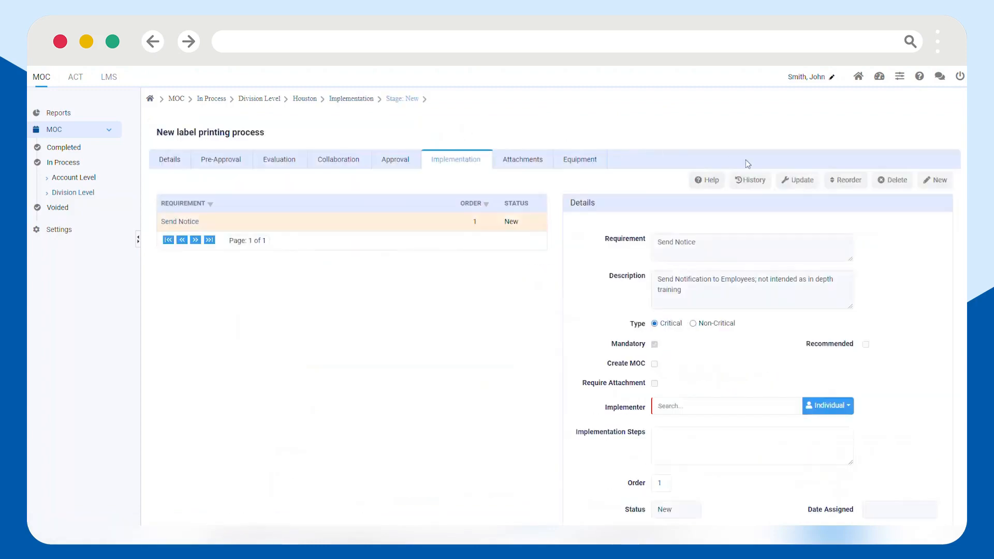
left_click(947, 180)
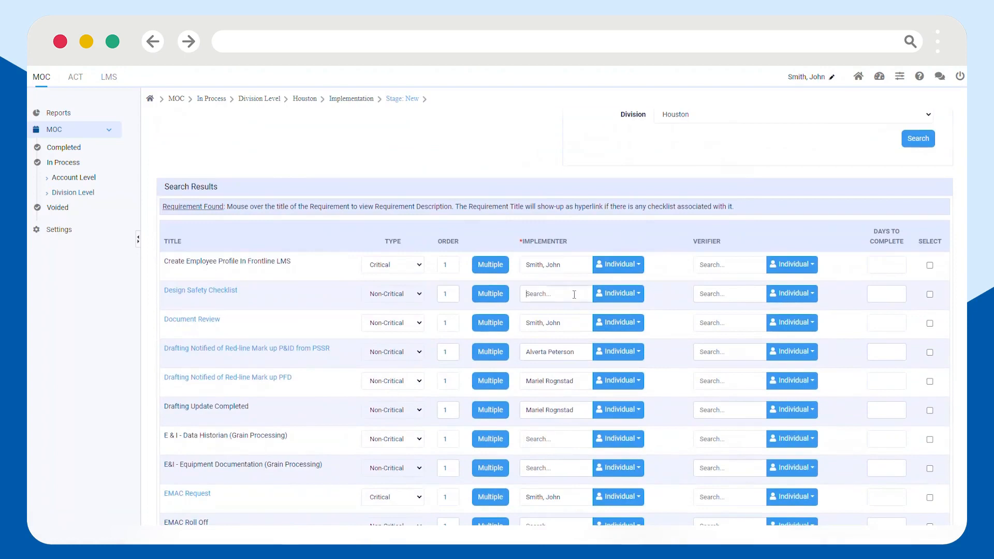
type("michael")
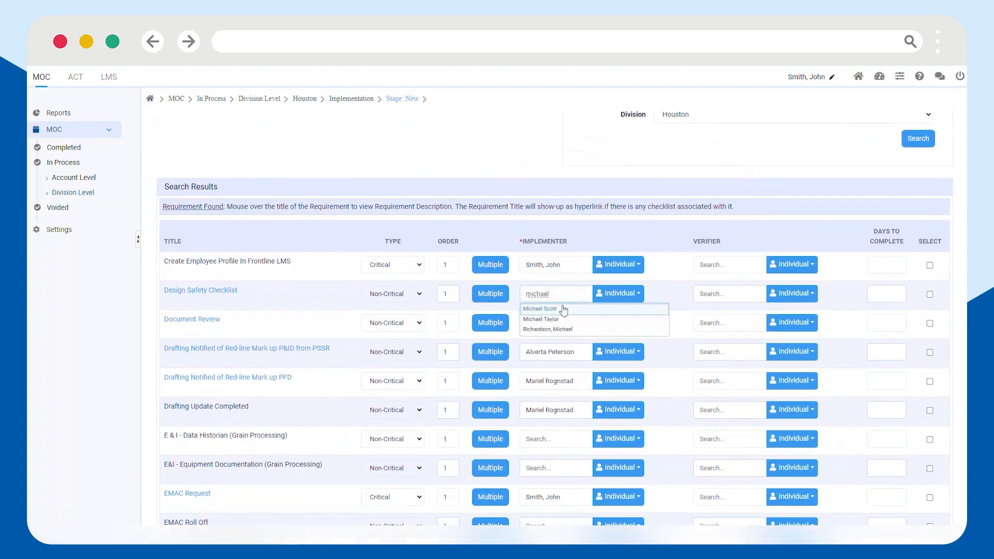
left_click(540, 309)
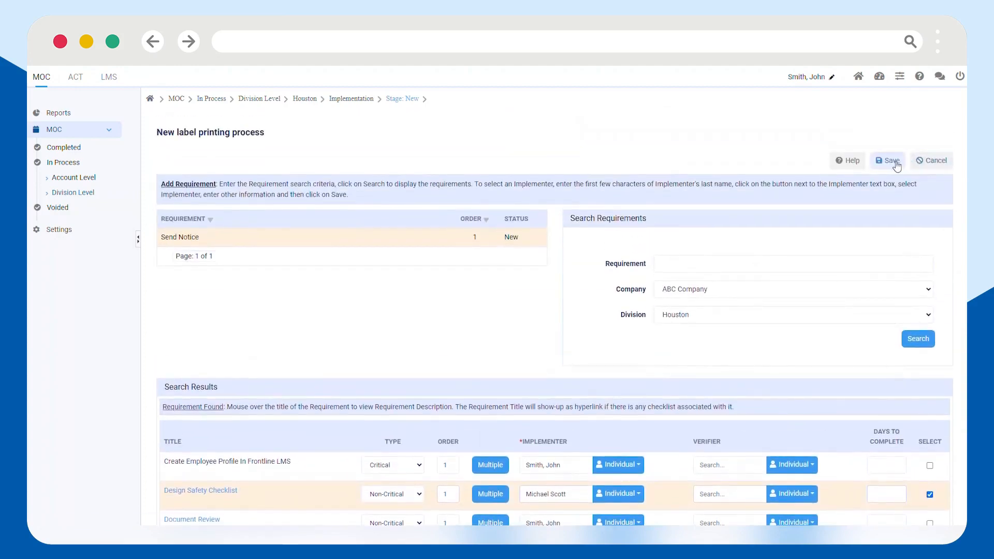
left_click(890, 160)
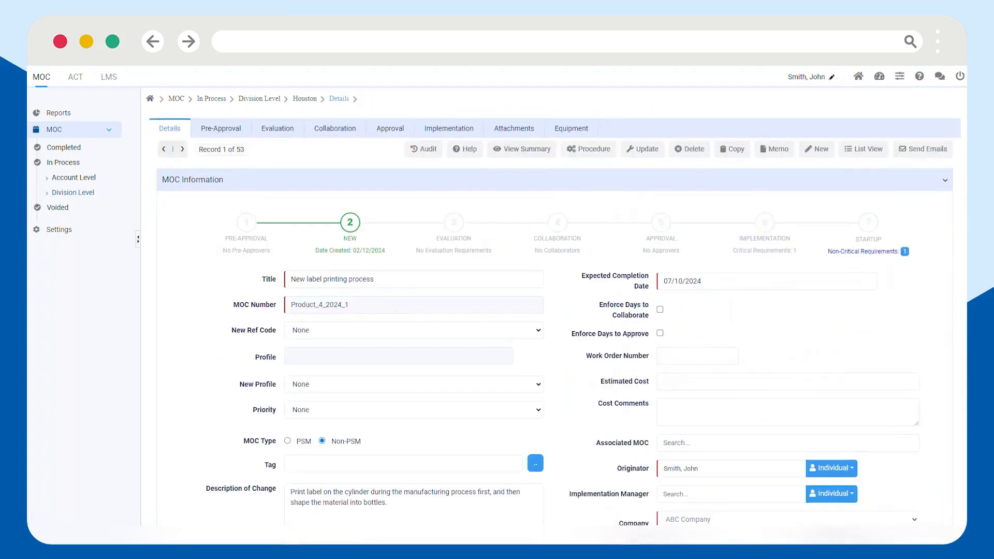
Show the MOC summary and scroll down to its implementation requirements.
left_click(521, 149)
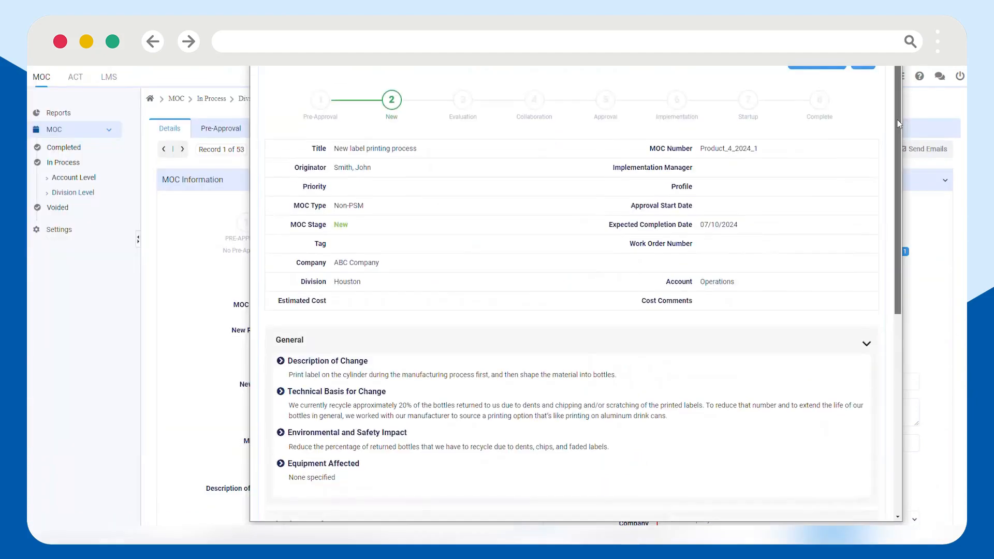
scroll("down", 3)
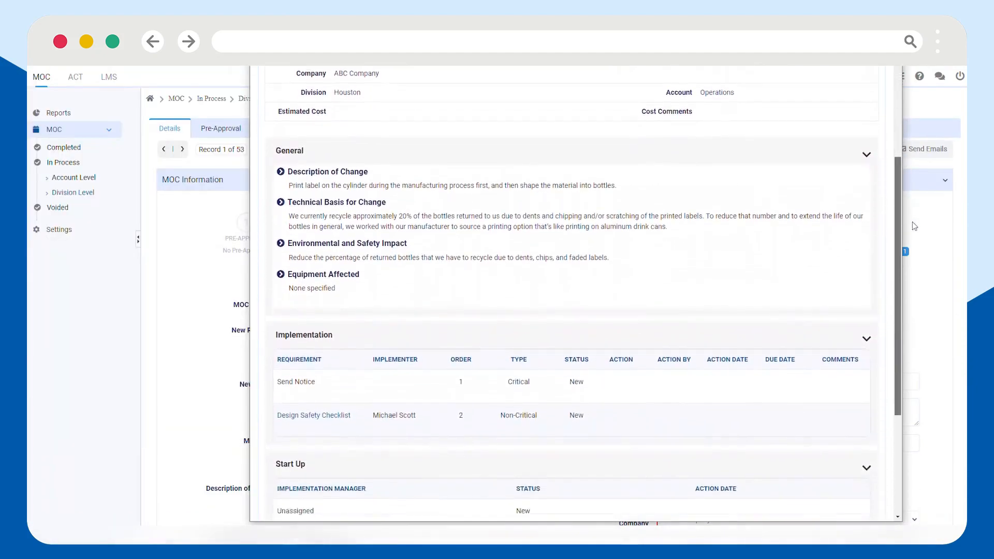
scroll("down", 3)
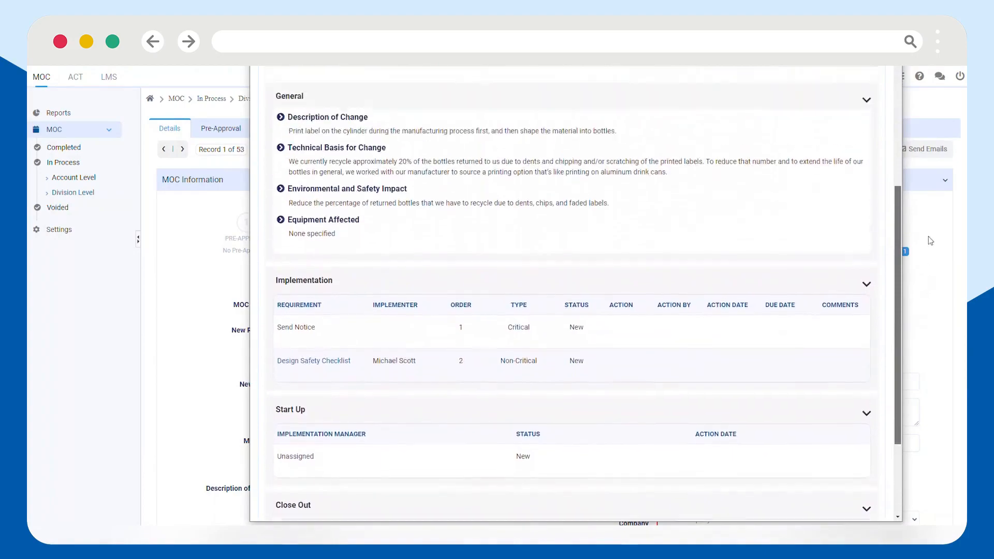